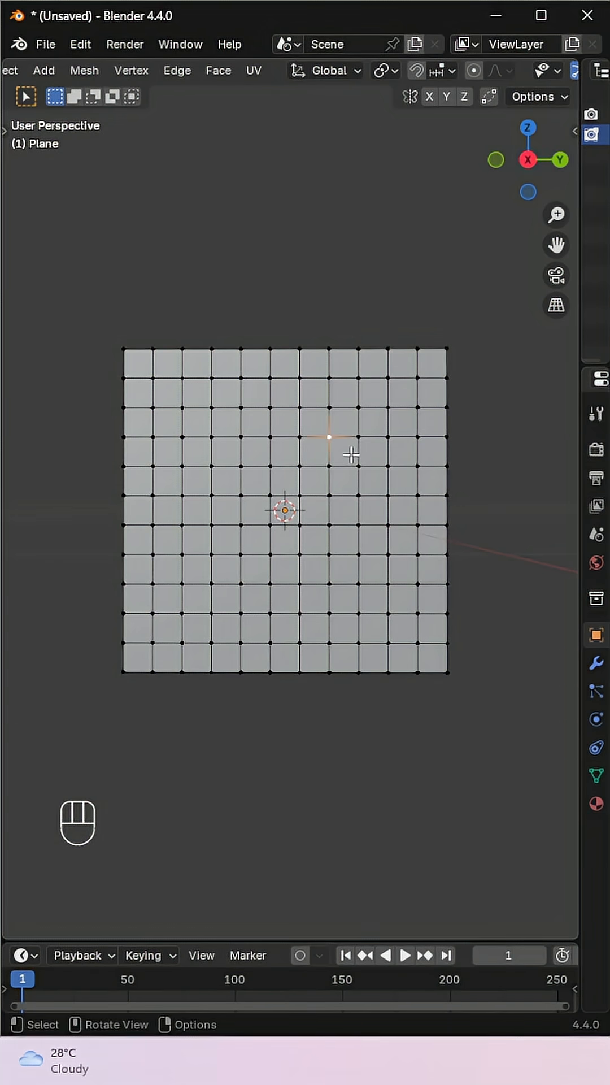
# Grow the selection to a 4x4 block of faces and delete it, leaving a square hole
pyautogui.press('shift')
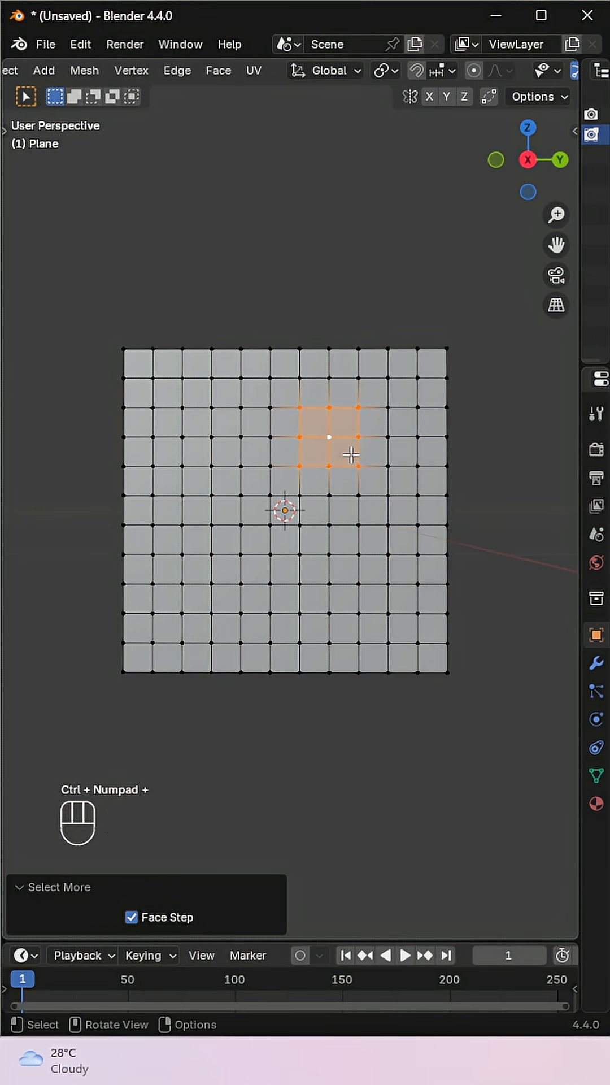
pyautogui.press('x')
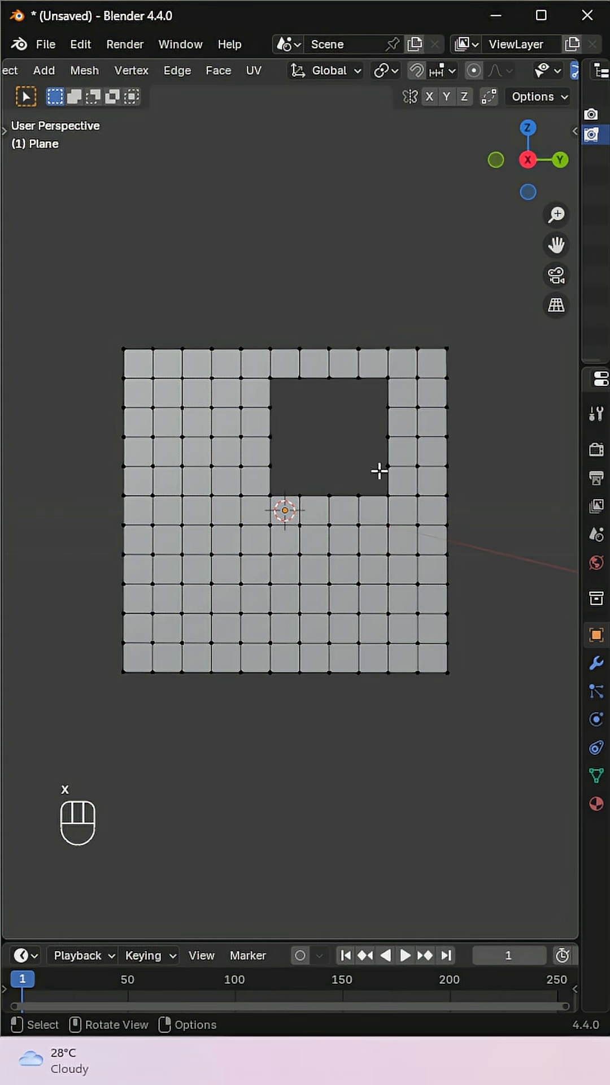
# Select the hole's 16-vertex border loop and enable the Statistics overlay to confirm its count
pyautogui.click(346, 377)
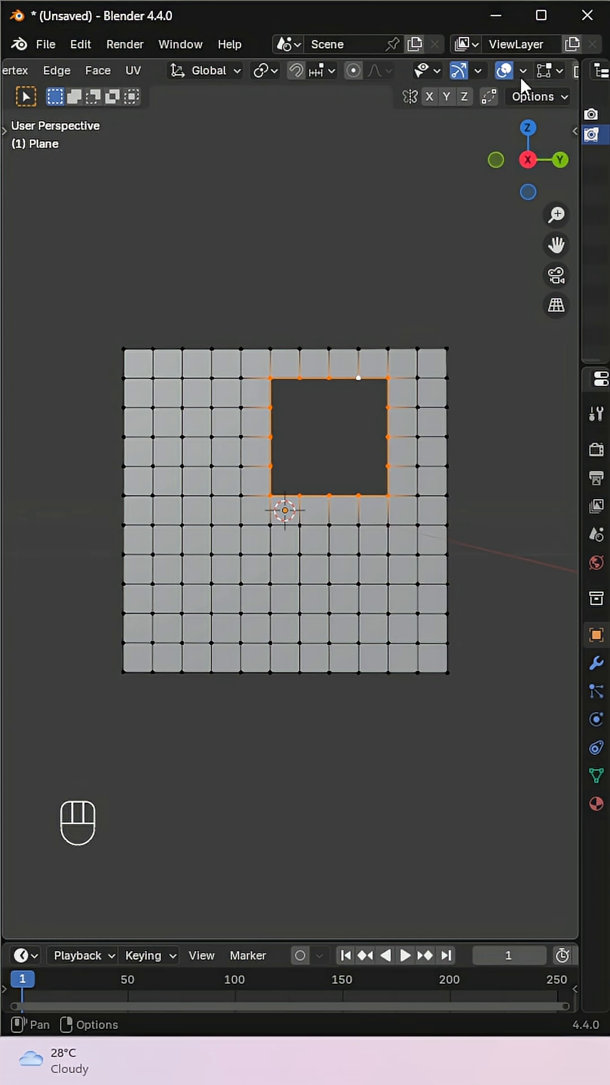
pyautogui.click(523, 70)
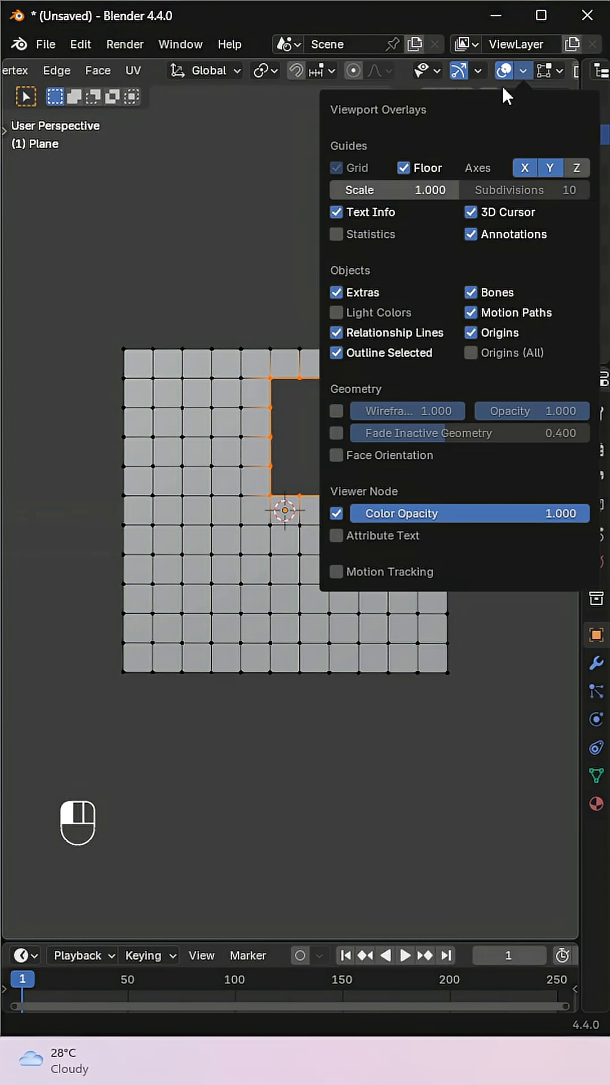
pyautogui.click(336, 234)
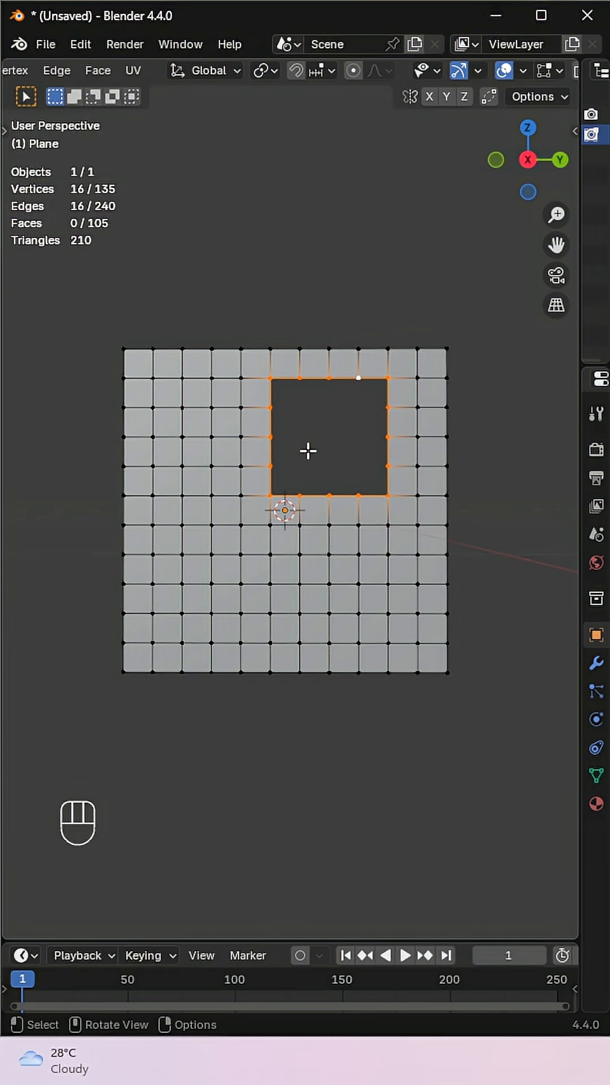
# Snap the 3D cursor to the centre of the hole's border and bring up the Add Mesh list
pyautogui.press('shift')
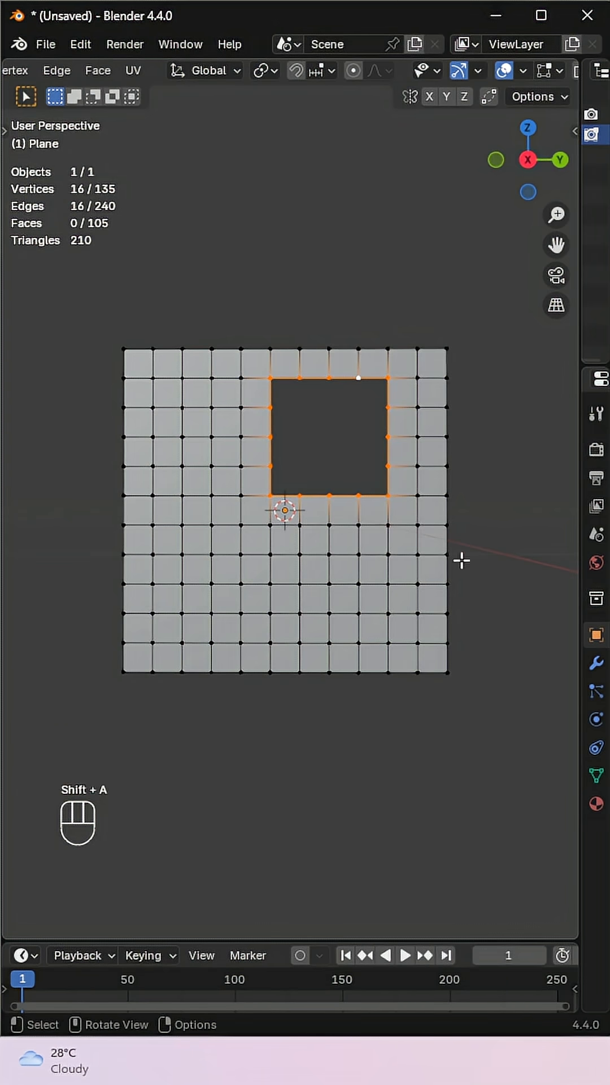
pyautogui.press('shift+s')
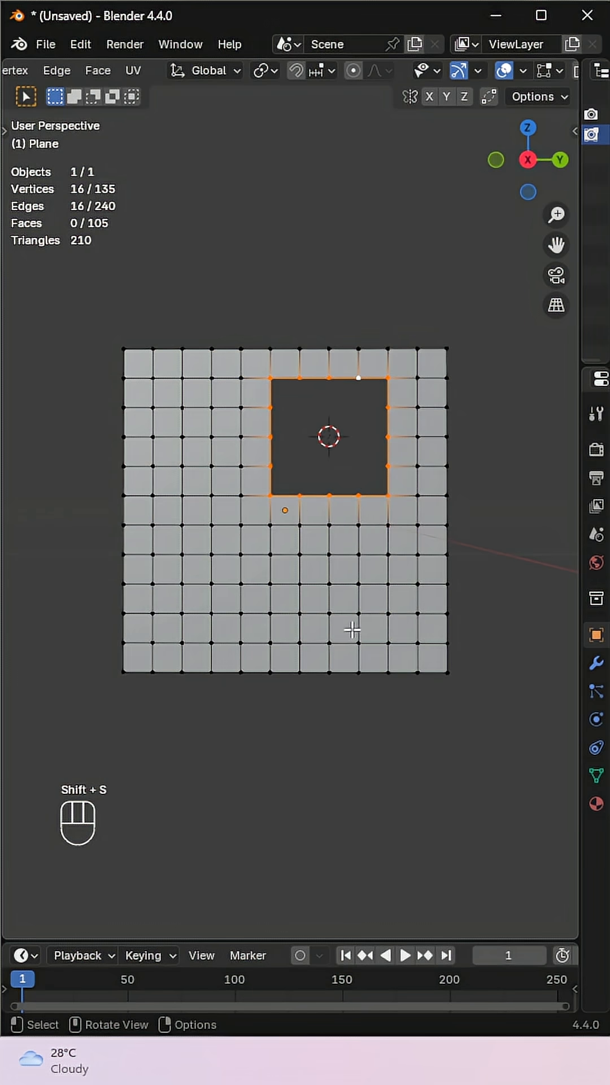
pyautogui.press('shift+a')
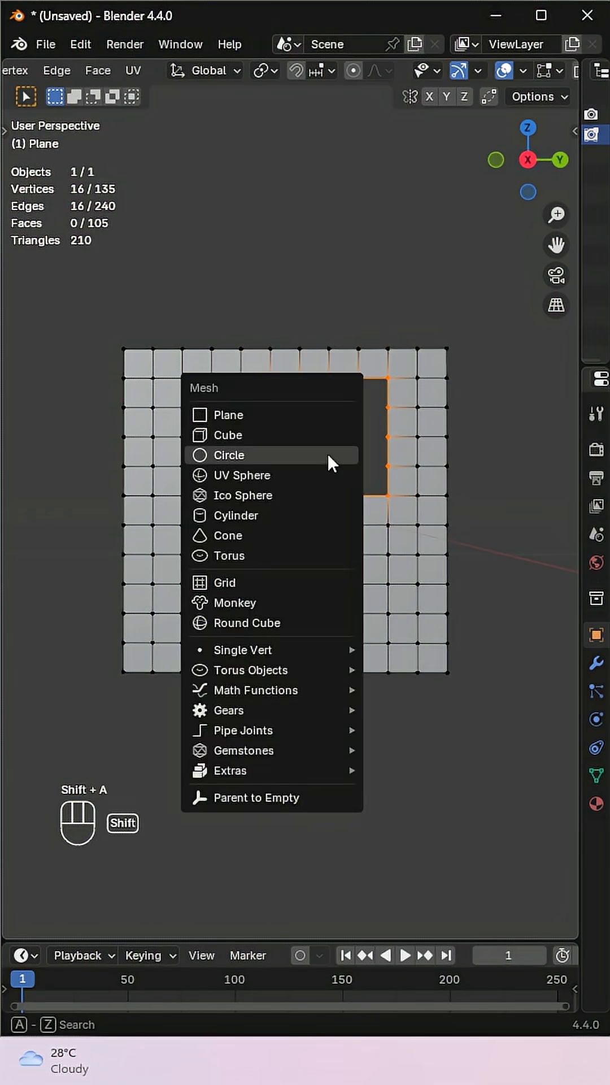
# Add a 16-vertex circle, rotate it 90° about Y to lie flat, and shrink it inside the hole
pyautogui.click(228, 455)
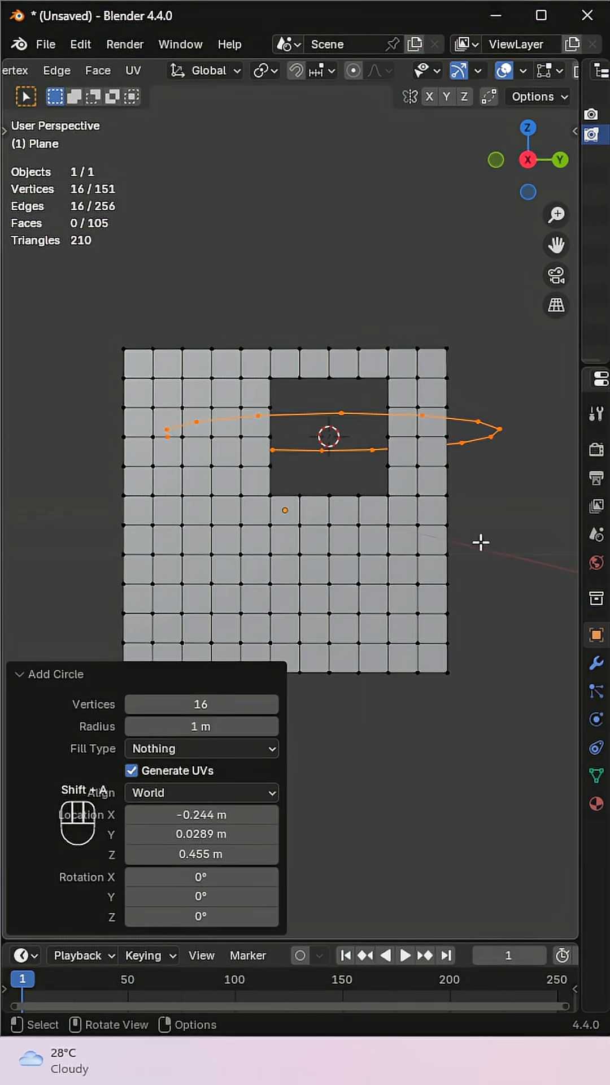
pyautogui.press('r')
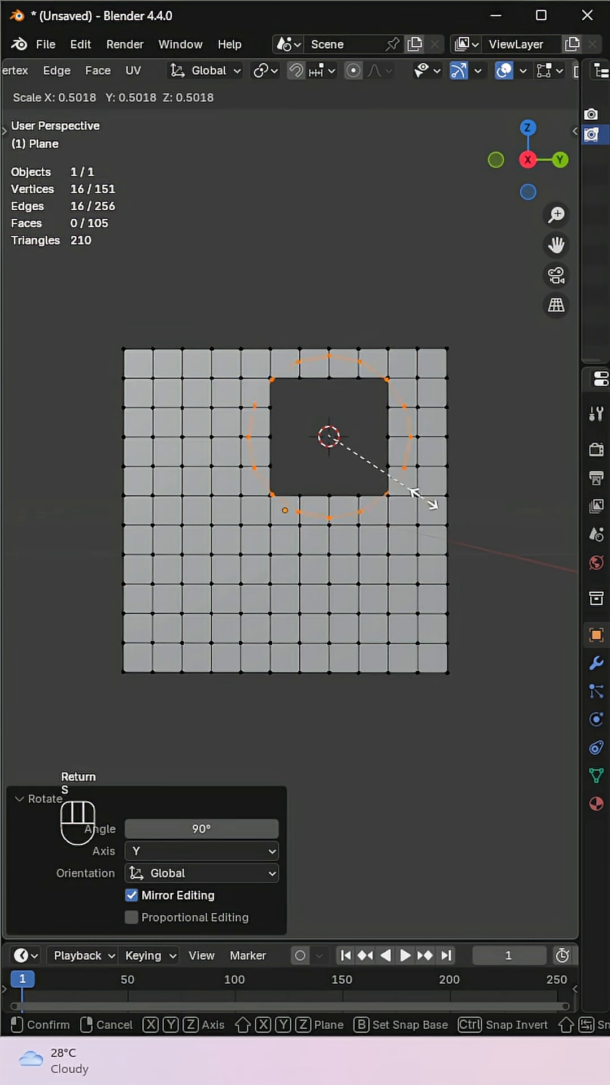
pyautogui.click(326, 436)
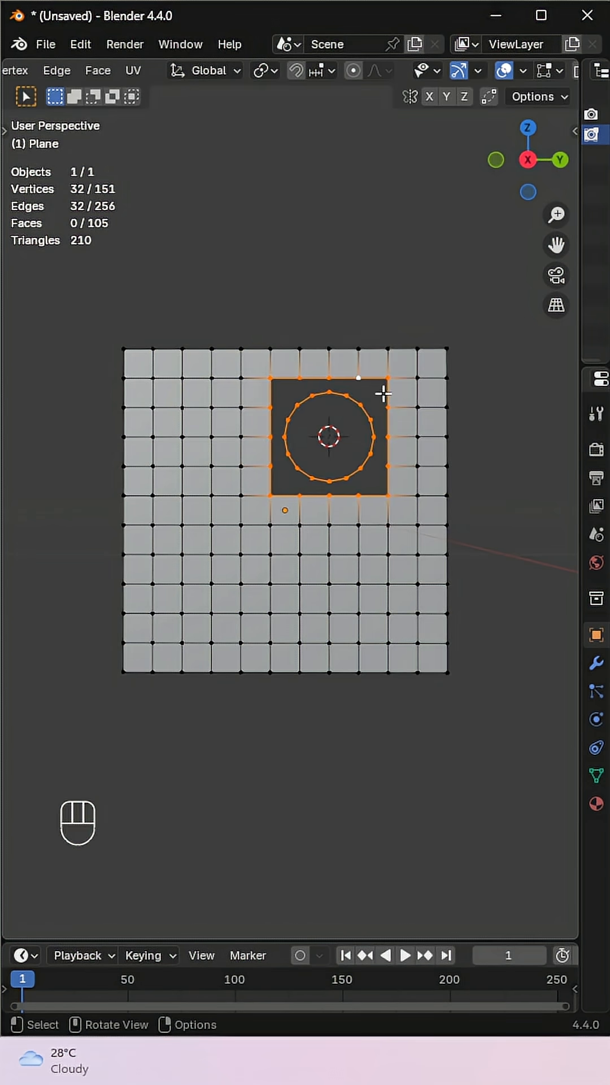
pyautogui.moveTo(155, 77)
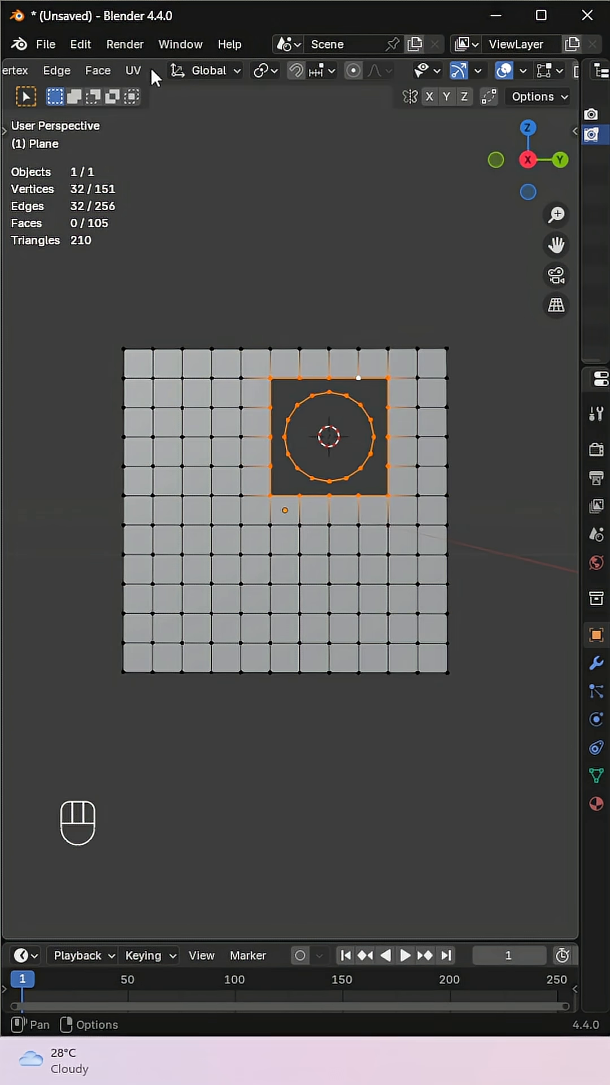
# Bridge the square loop to the circle, then rotate the circle 180° about Z to untwist the faces
pyautogui.click(56, 71)
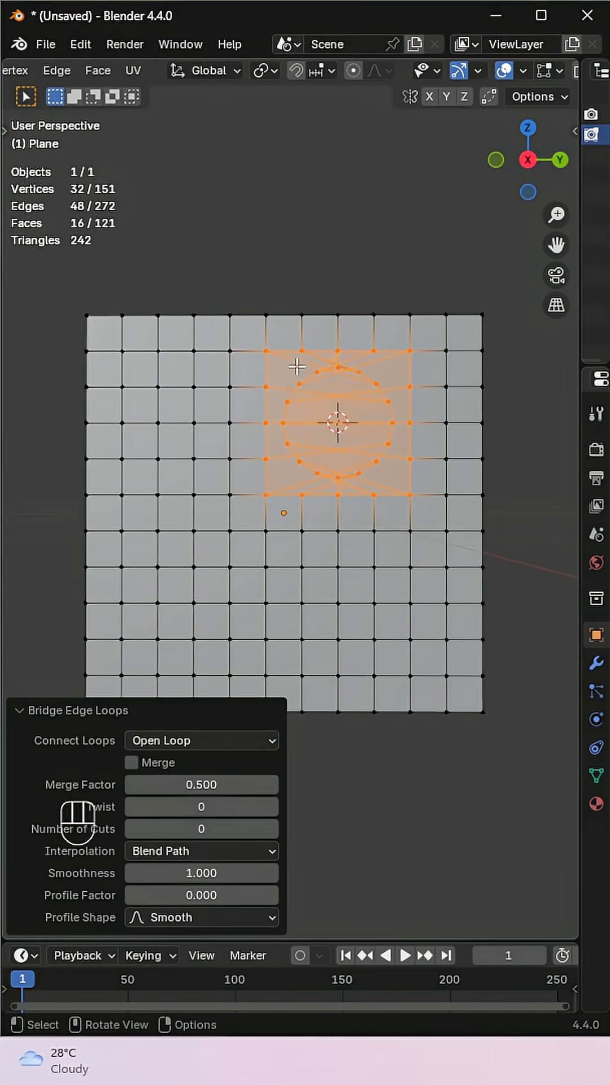
pyautogui.press('r')
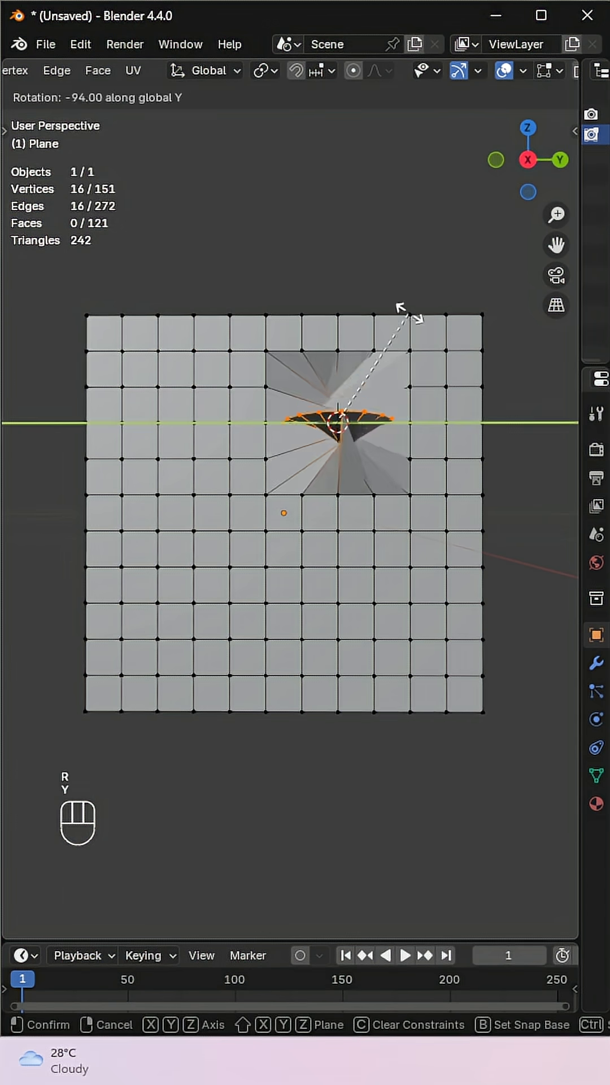
pyautogui.press('z')
pyautogui.write('180')
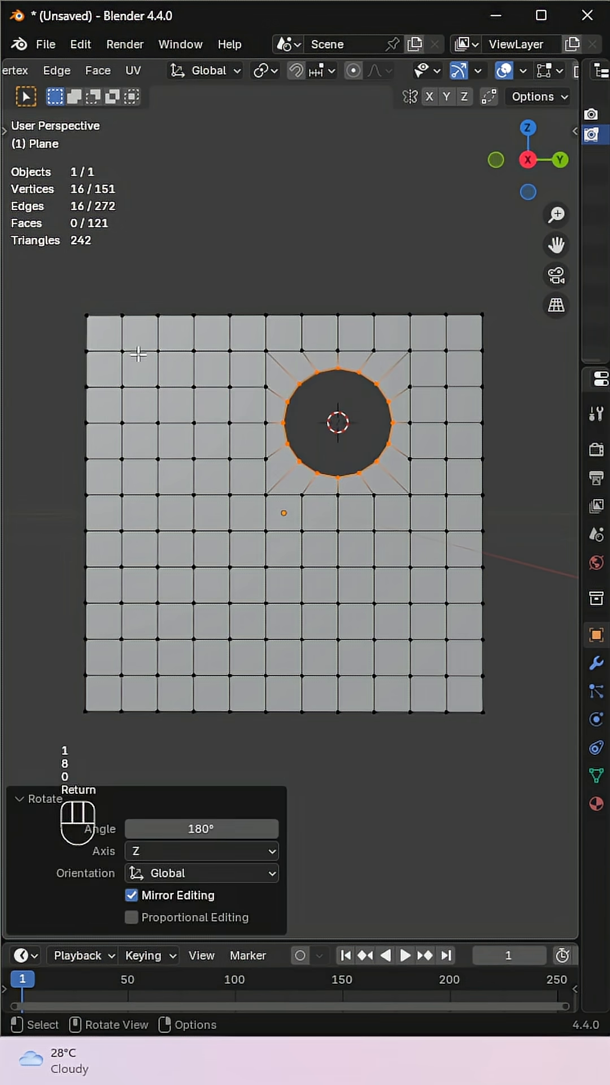
pyautogui.moveTo(370, 237)
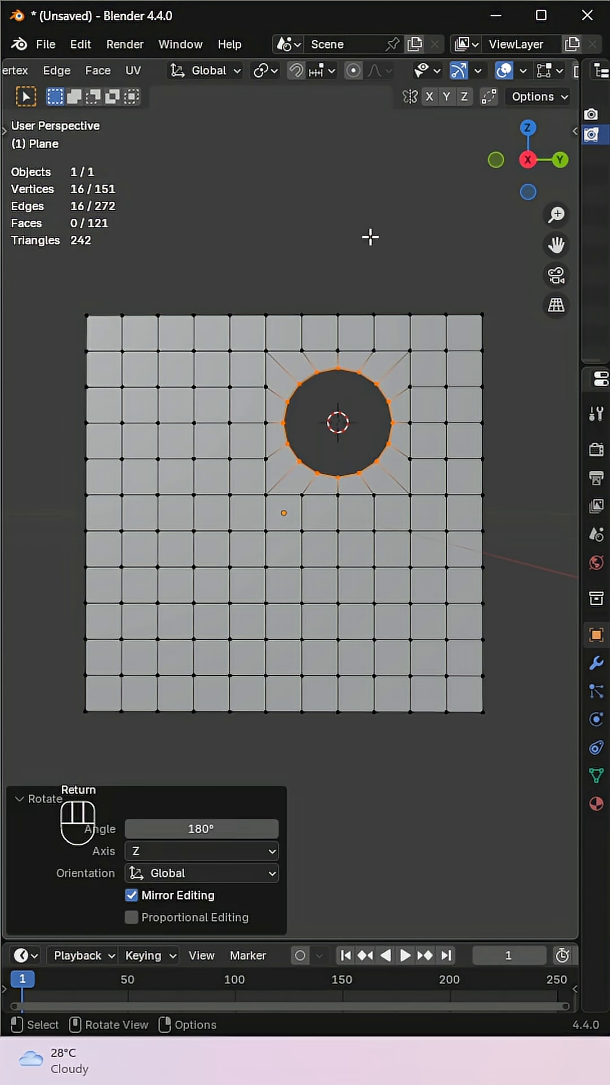